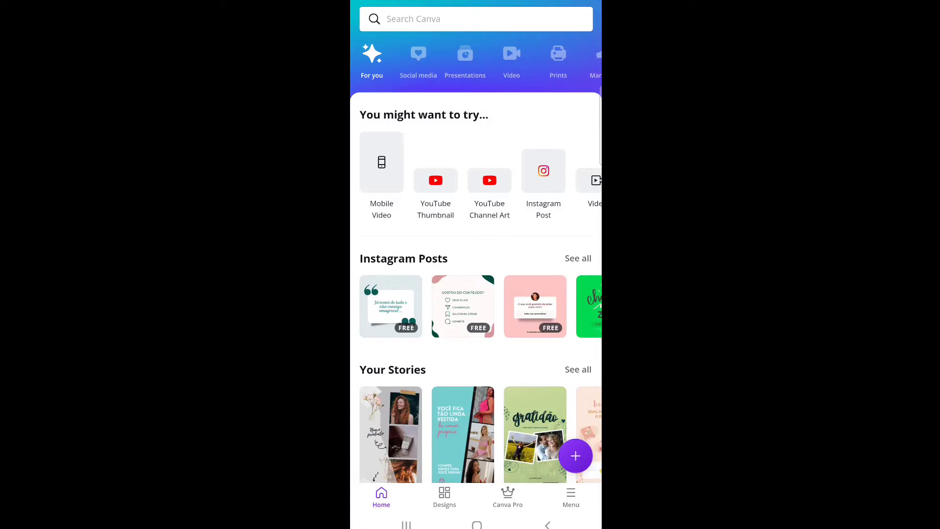
Create a new square design from the + menu so the editor opens with template suggestions.
{"action": "left_click", "coordinate": [571, 459]}
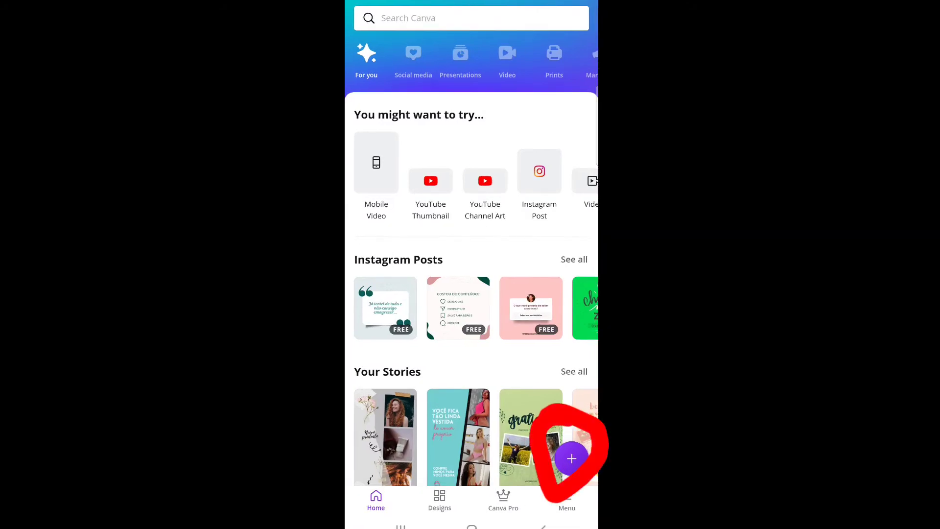
{"action": "left_click", "coordinate": [572, 459]}
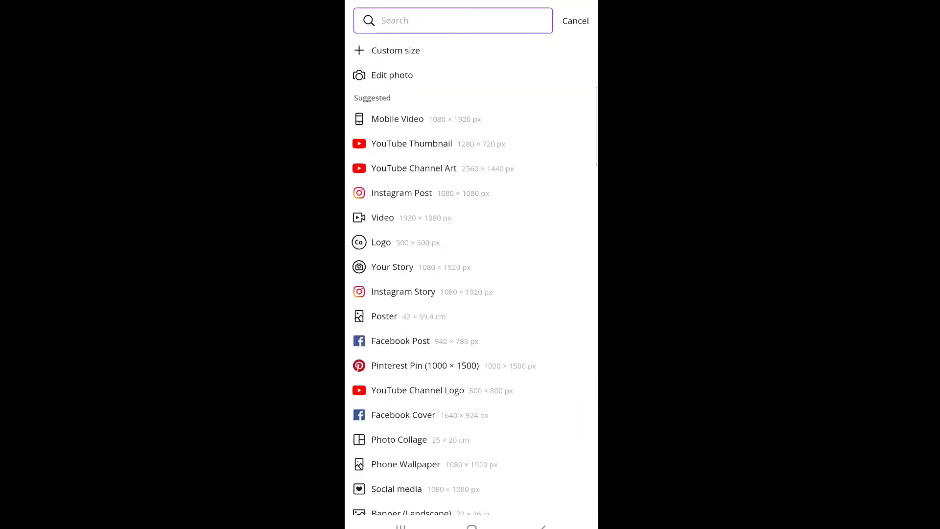
{"action": "left_click", "coordinate": [453, 21]}
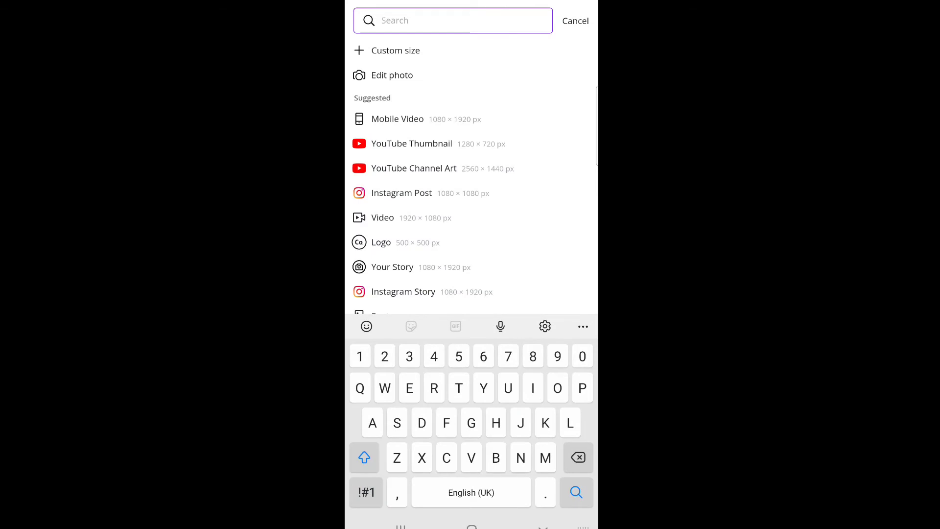
{"action": "left_click", "coordinate": [396, 50]}
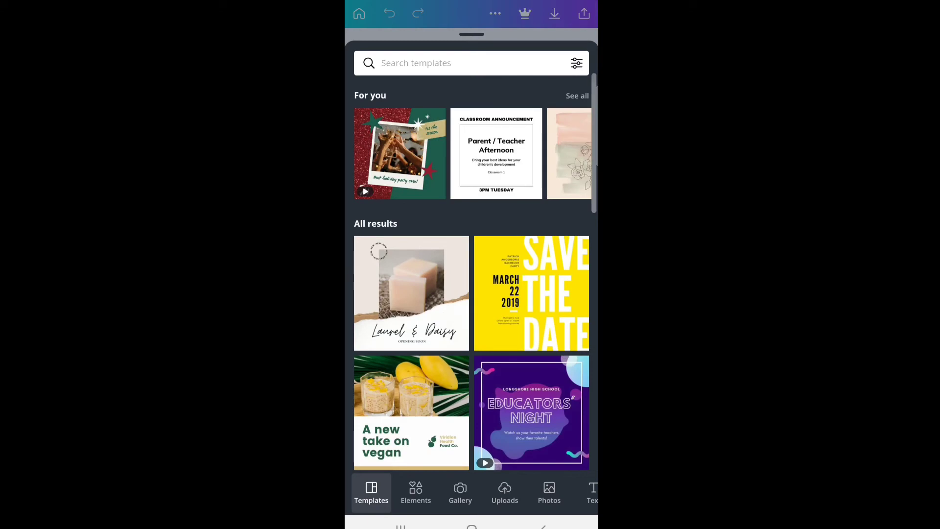
Switch the side panel from Templates to the Elements library.
{"action": "left_click", "coordinate": [416, 493]}
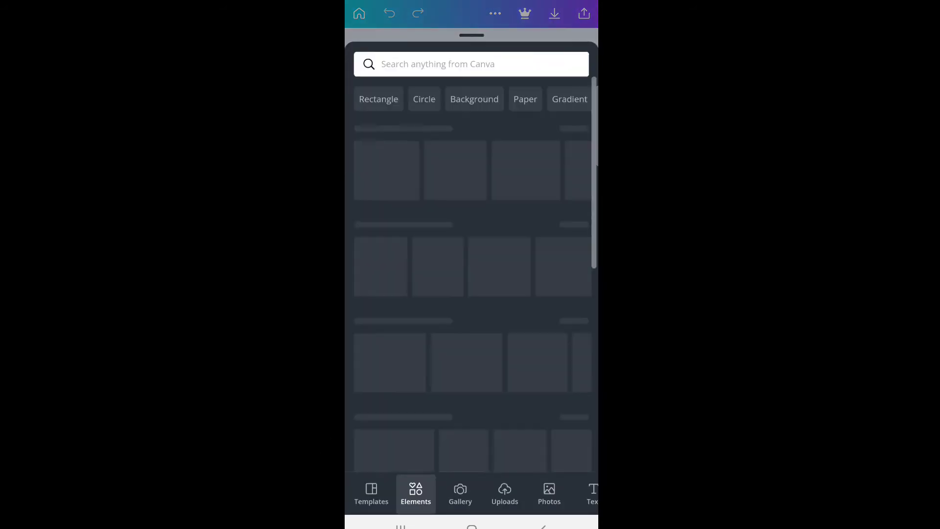
{"action": "left_click", "coordinate": [416, 493]}
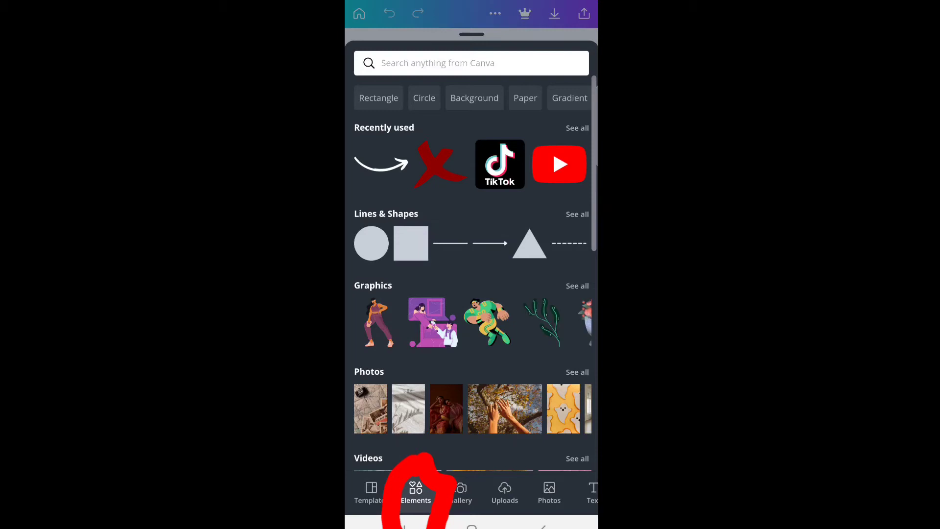
Search Elements for 'Emoji', add the red heart to the page, then return to the results.
{"action": "left_click", "coordinate": [471, 63]}
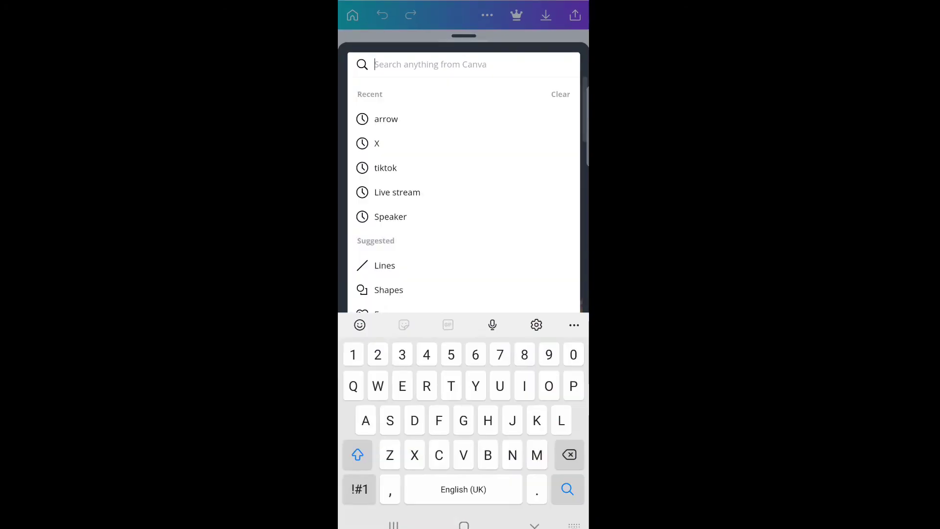
{"action": "type", "text": "Emoji"}
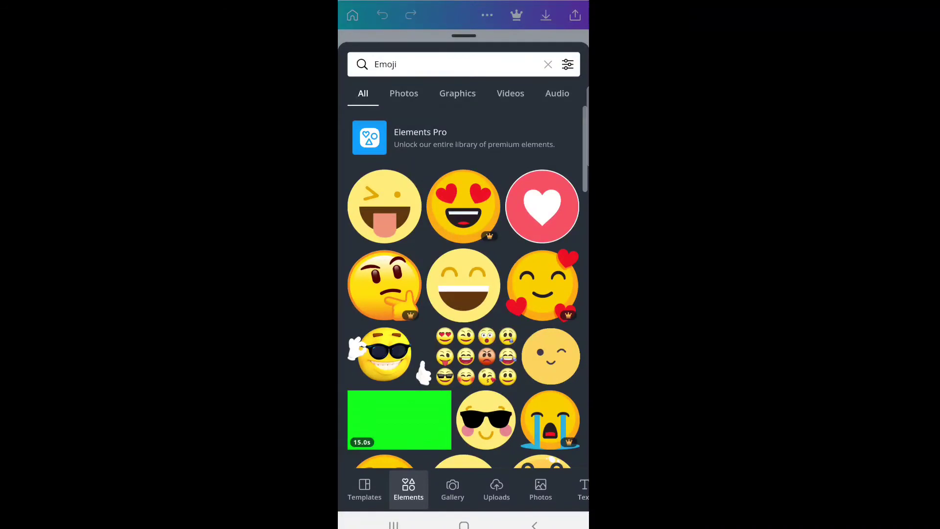
{"action": "left_click", "coordinate": [452, 64]}
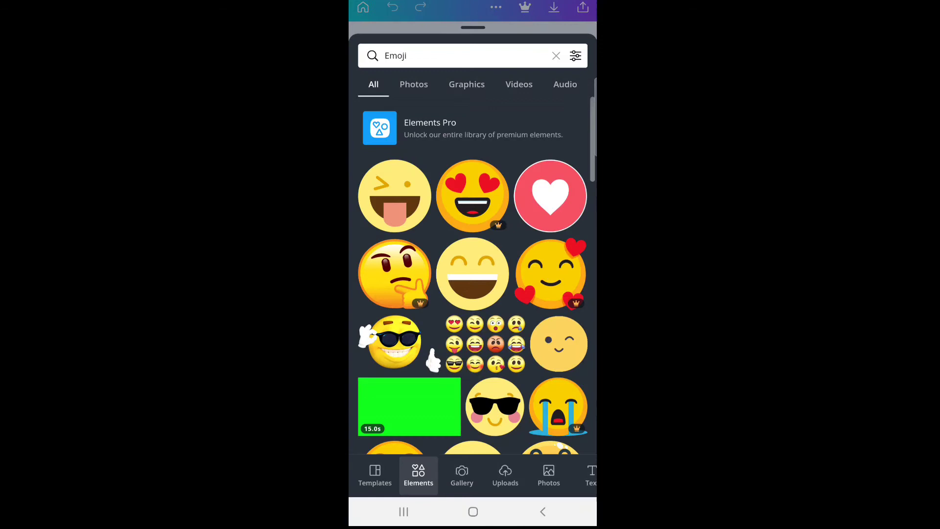
{"action": "left_click", "coordinate": [550, 196]}
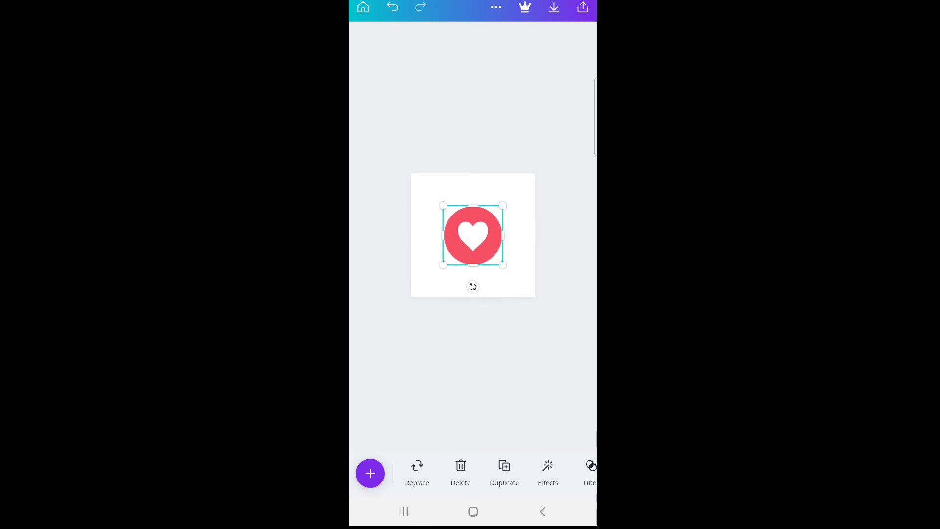
{"action": "left_click", "coordinate": [473, 370]}
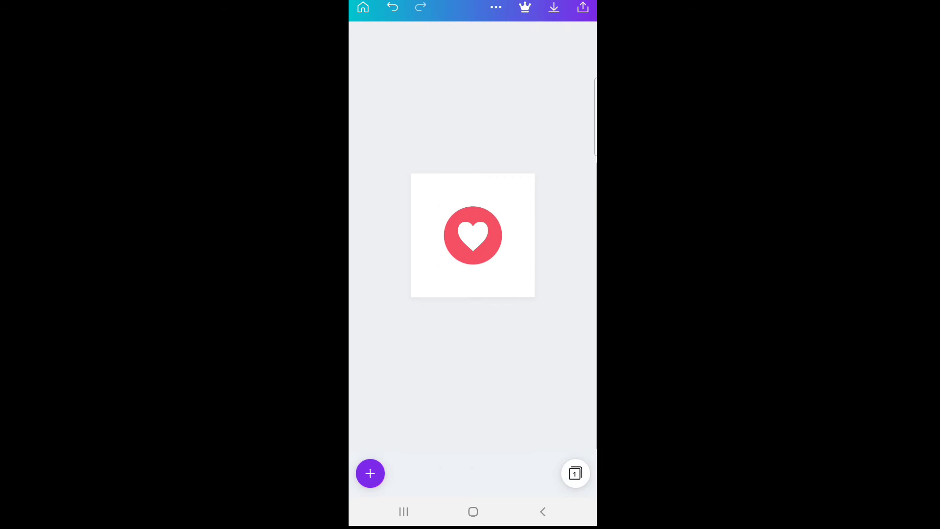
{"action": "left_click", "coordinate": [472, 235]}
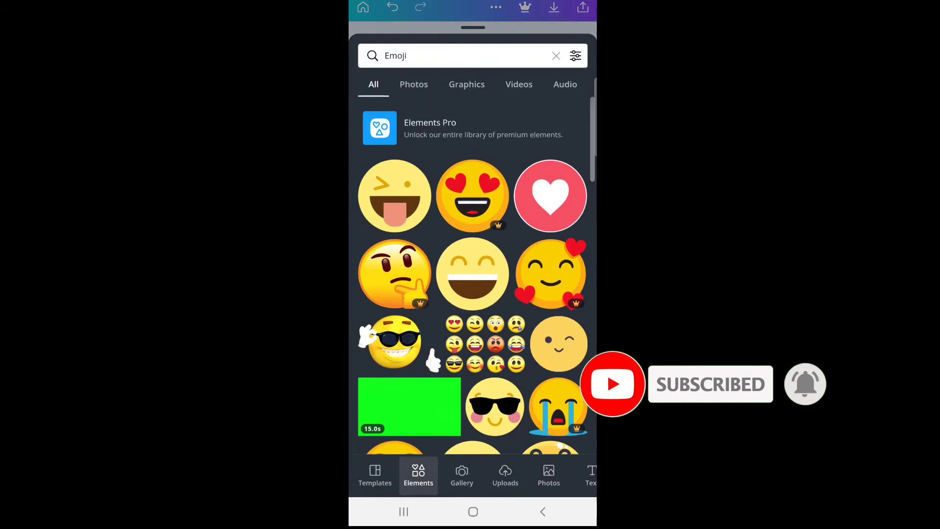
Replace the heart with the laughing smiley emoji from the Emoji results.
{"action": "scroll", "scroll_direction": "down", "scroll_amount": 3}
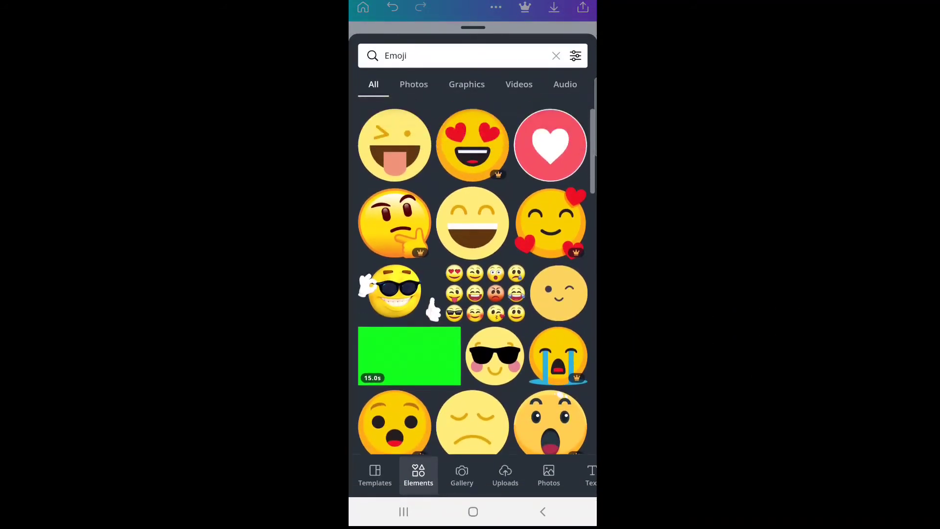
{"action": "left_click", "coordinate": [472, 222]}
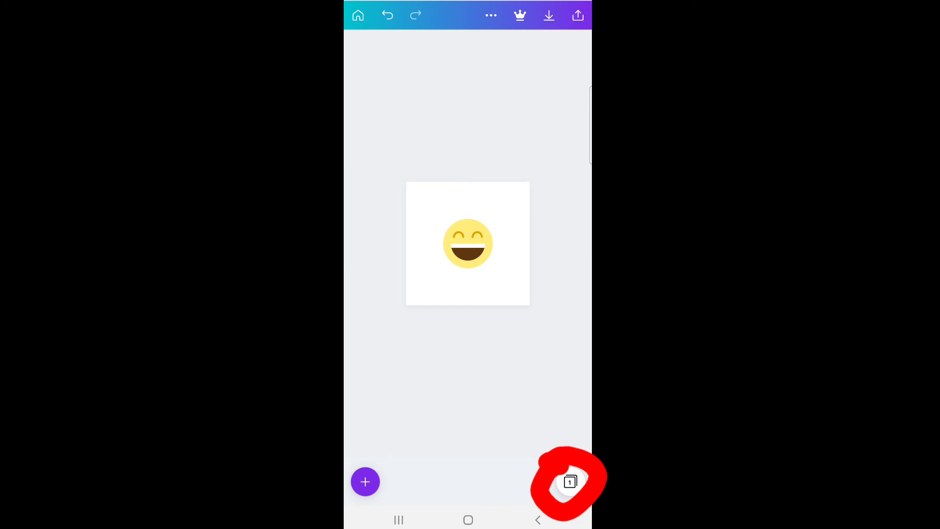
{"action": "left_click", "coordinate": [570, 482]}
{"action": "type", "text": "F"}
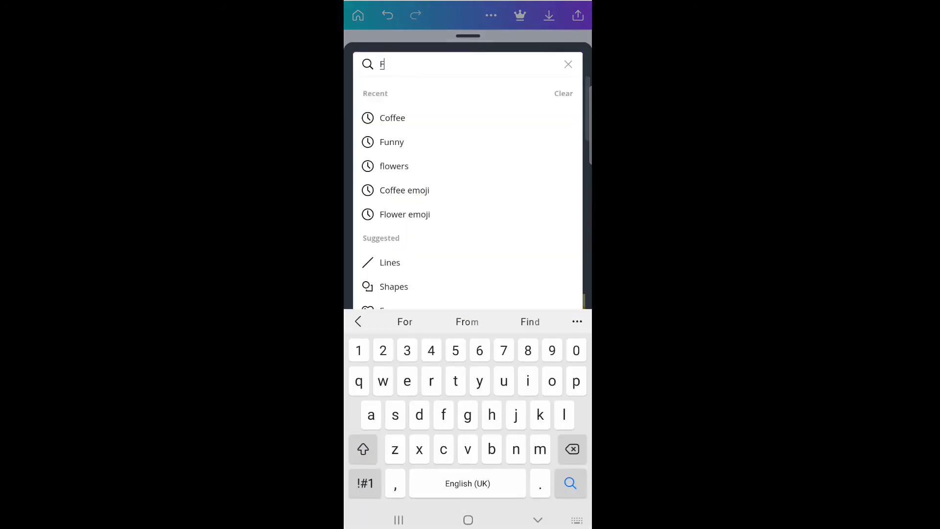
Search Elements for 'Flower' and add the pink flower graphic to the second page.
{"action": "type", "text": "lower"}
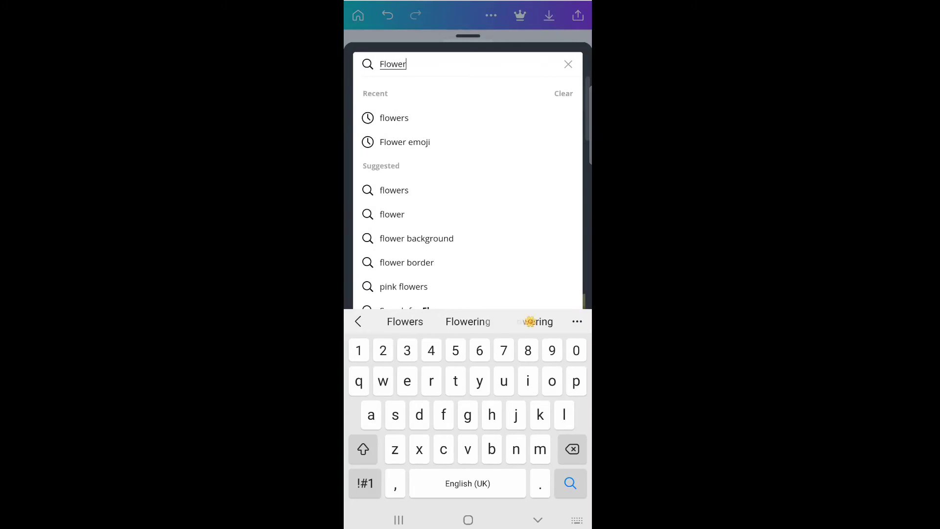
{"action": "key", "text": "Enter"}
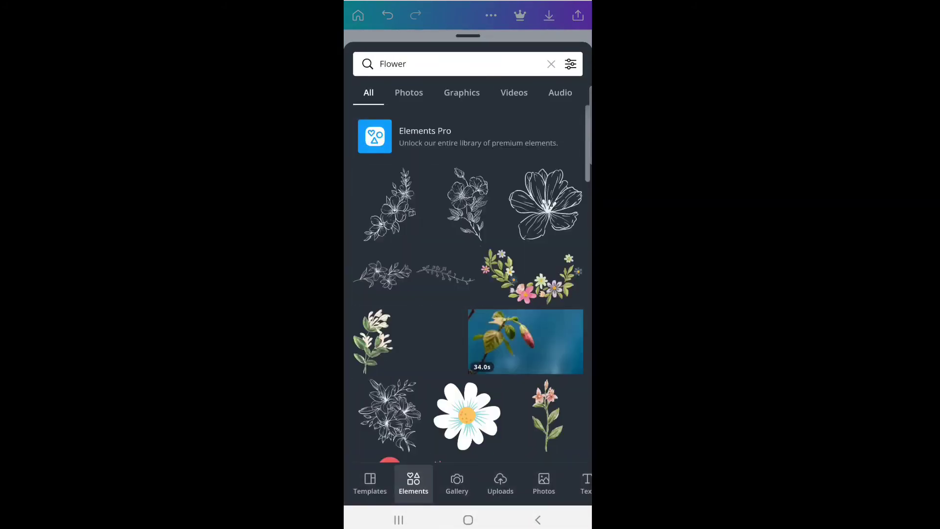
{"action": "scroll", "scroll_direction": "down", "scroll_amount": 3}
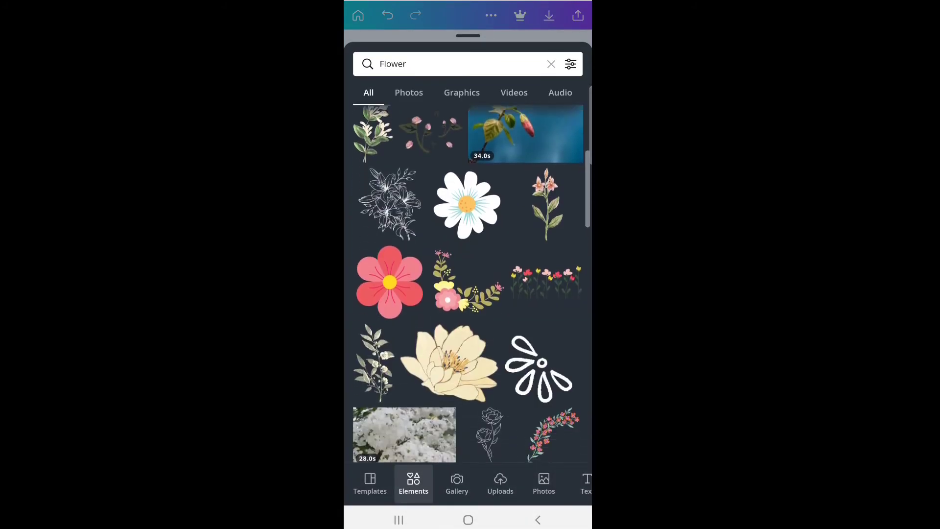
{"action": "scroll", "scroll_direction": "down", "scroll_amount": 3}
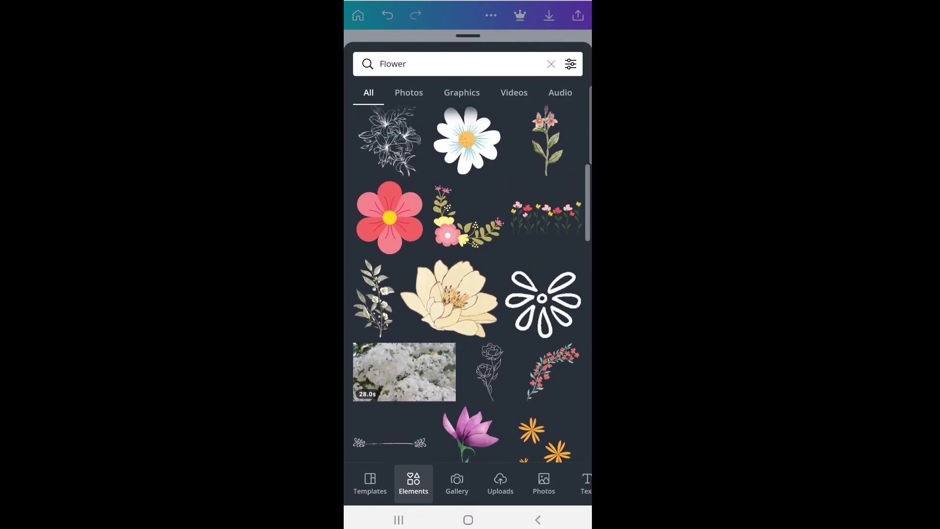
{"action": "left_click", "coordinate": [390, 217]}
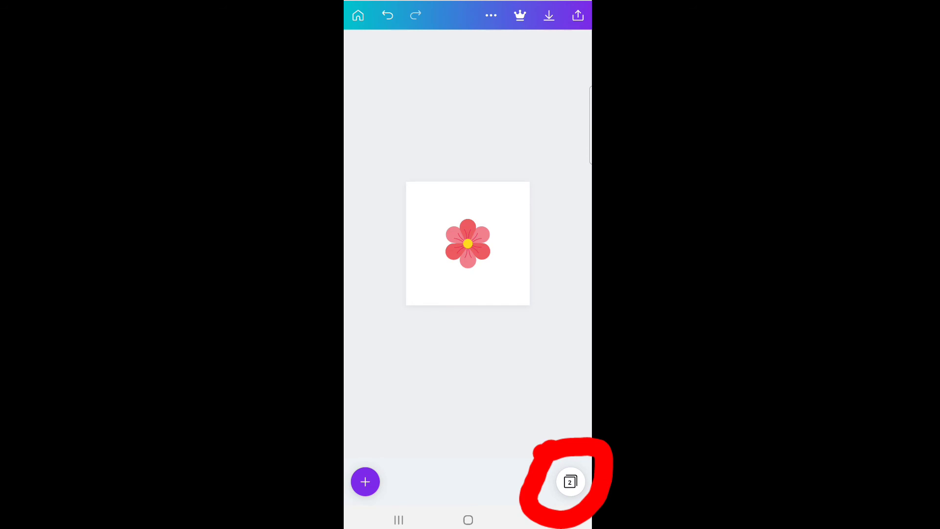
{"action": "left_click", "coordinate": [570, 482]}
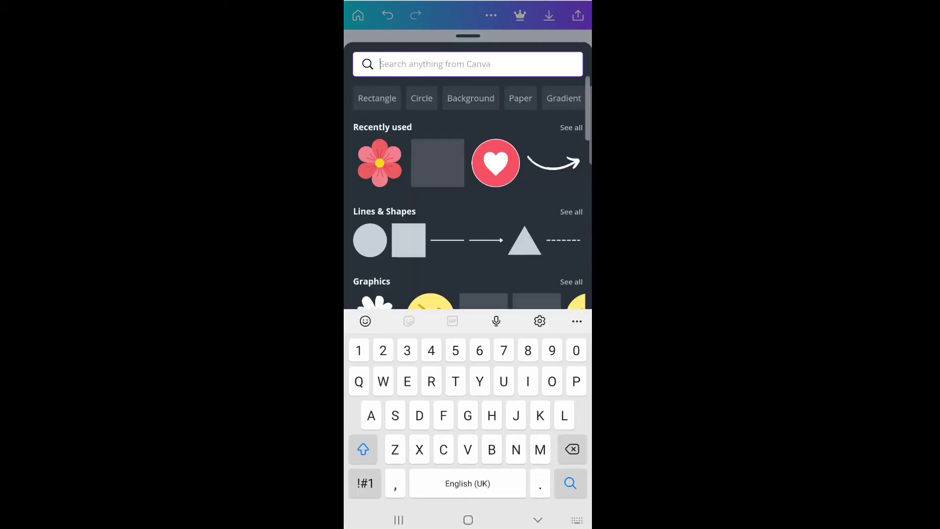
Search Elements for 'Coffee' and add the steaming cup on a saucer to page three.
{"action": "type", "text": "Coffee"}
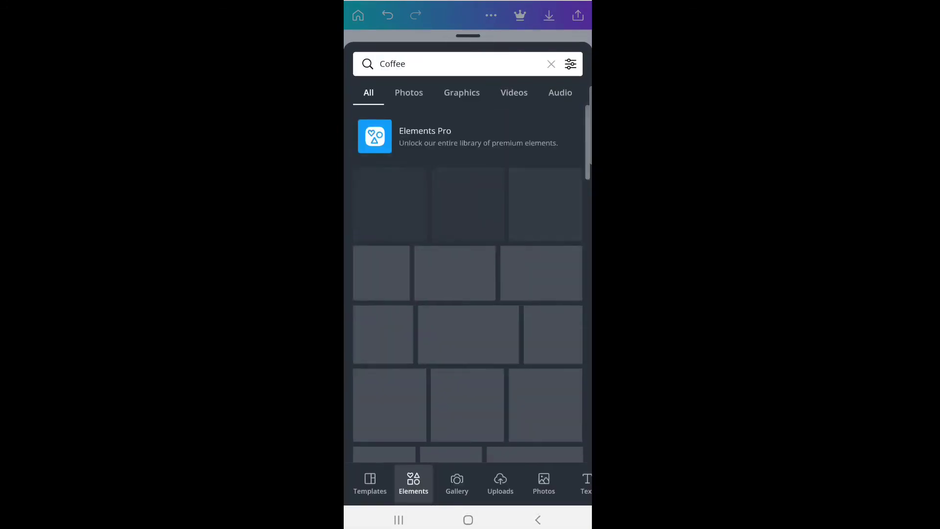
{"action": "scroll", "scroll_direction": "down", "scroll_amount": 3}
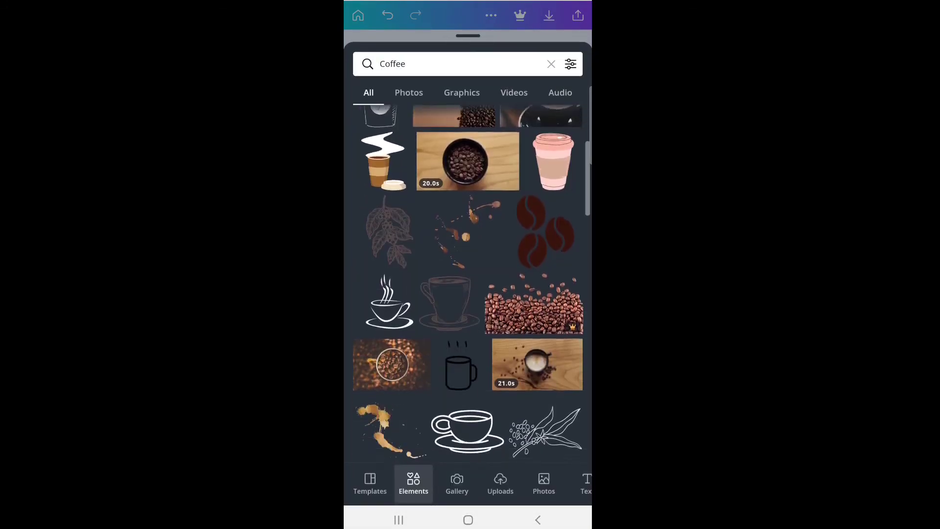
{"action": "scroll", "scroll_direction": "down", "scroll_amount": 3}
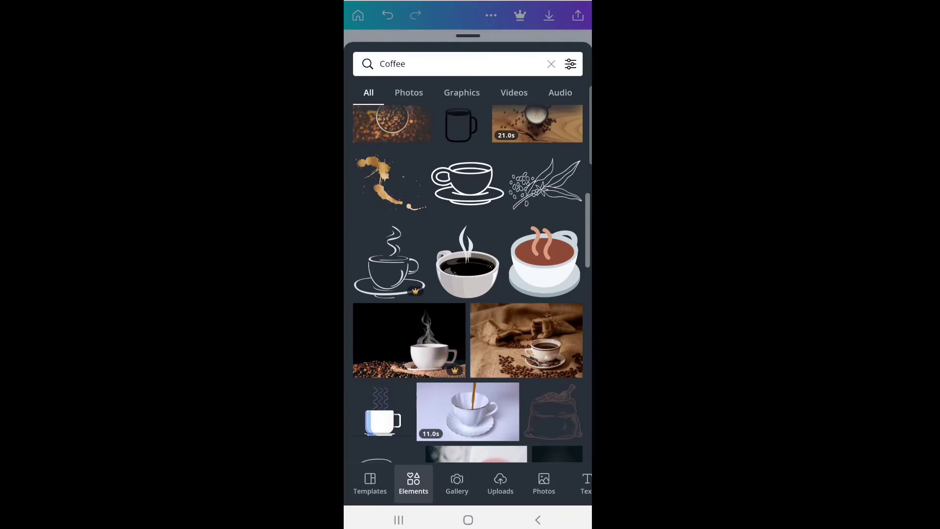
{"action": "scroll", "scroll_direction": "down", "scroll_amount": 3}
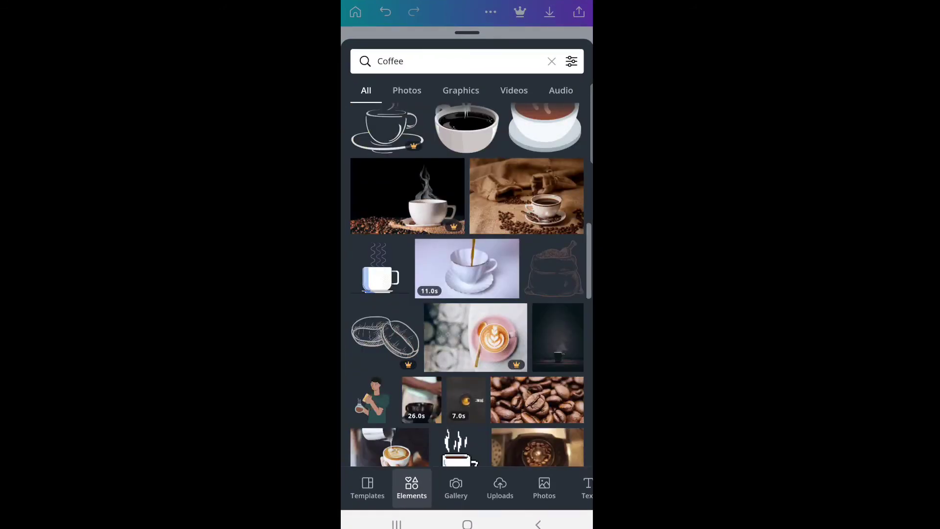
{"action": "scroll", "scroll_direction": "down", "scroll_amount": 3}
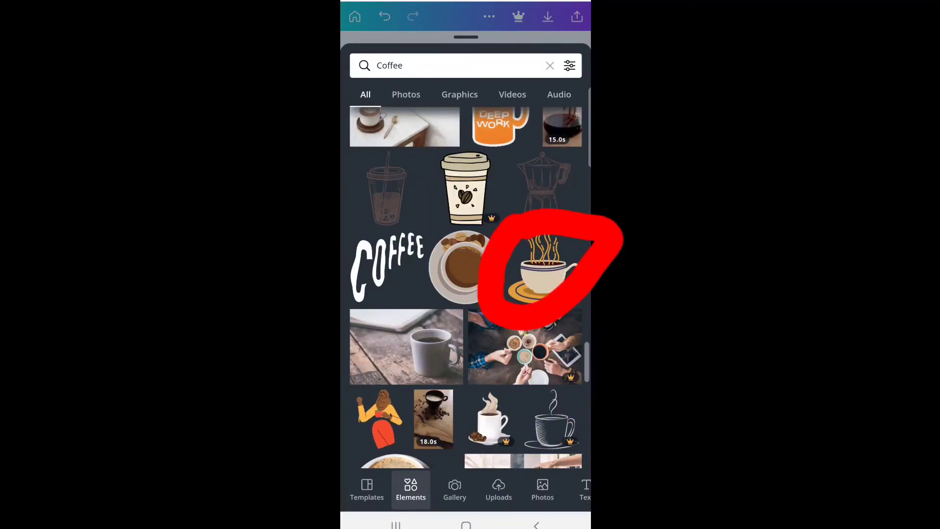
{"action": "left_click", "coordinate": [543, 272]}
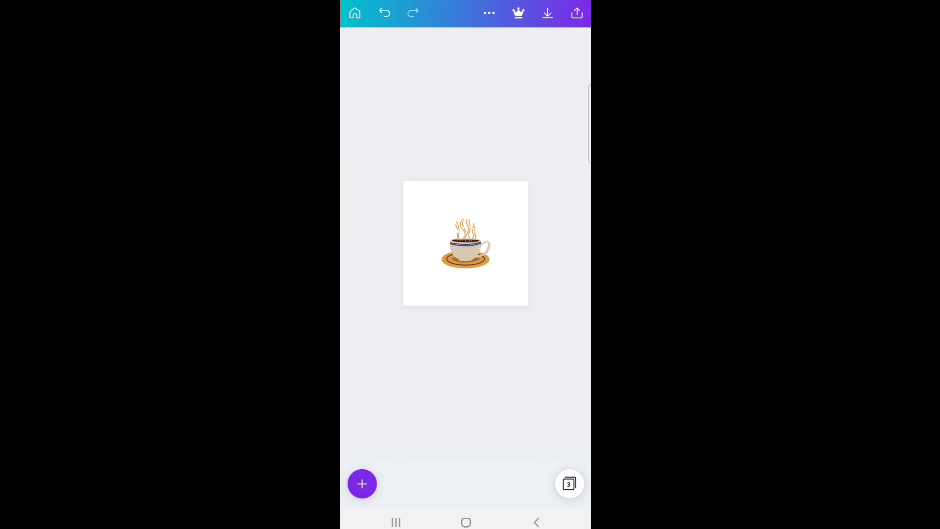
{"action": "left_click", "coordinate": [466, 251]}
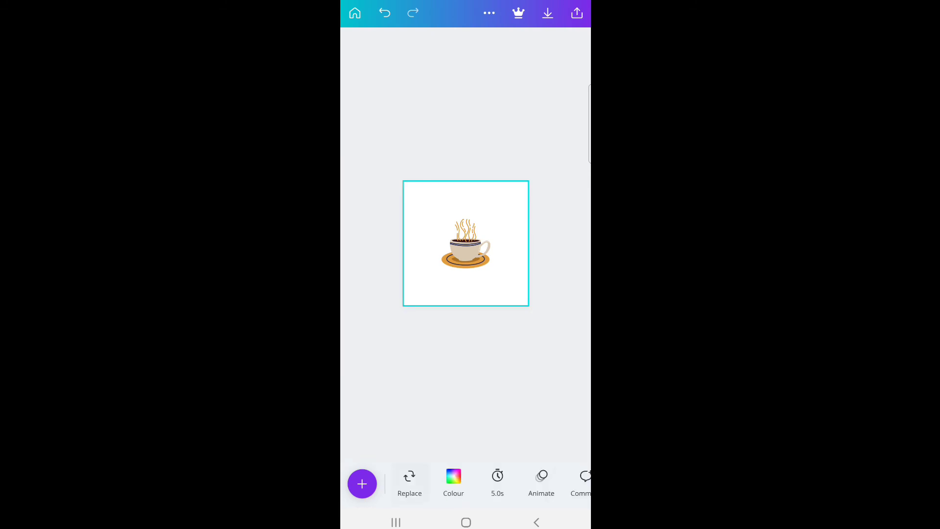
Apply a light textured background to the coffee cup page and view all three pages.
{"action": "left_click", "coordinate": [409, 483]}
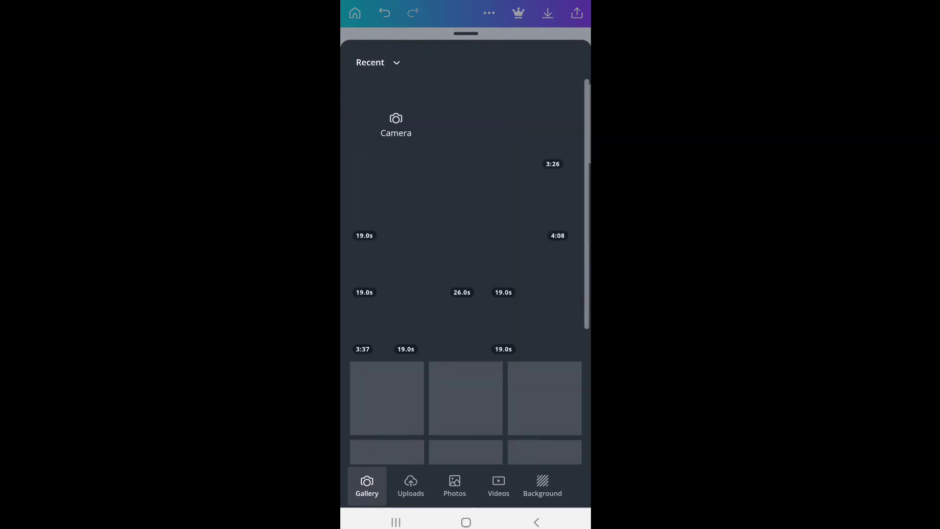
{"action": "left_click", "coordinate": [542, 485]}
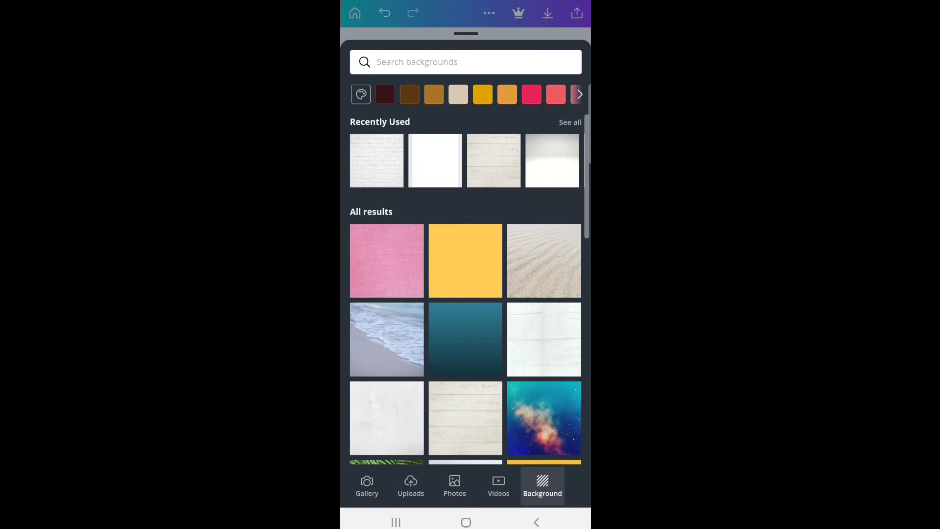
{"action": "scroll", "scroll_direction": "down", "scroll_amount": 3}
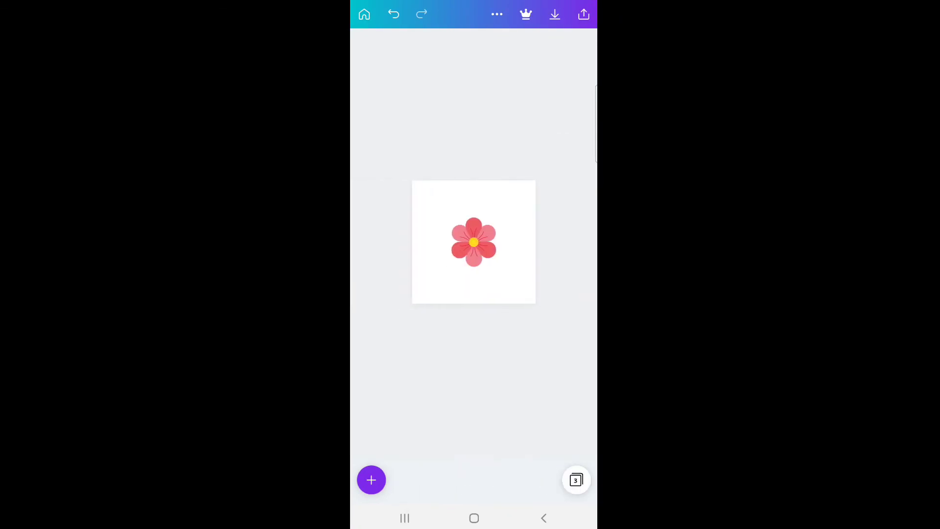
{"action": "left_click", "coordinate": [575, 479]}
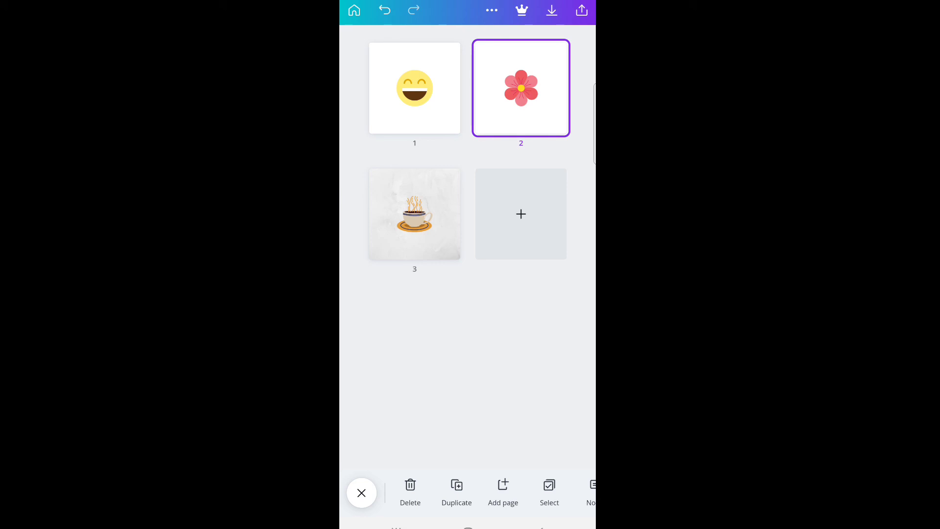
Download the three-page design through Save as image.
{"action": "left_click", "coordinate": [552, 10]}
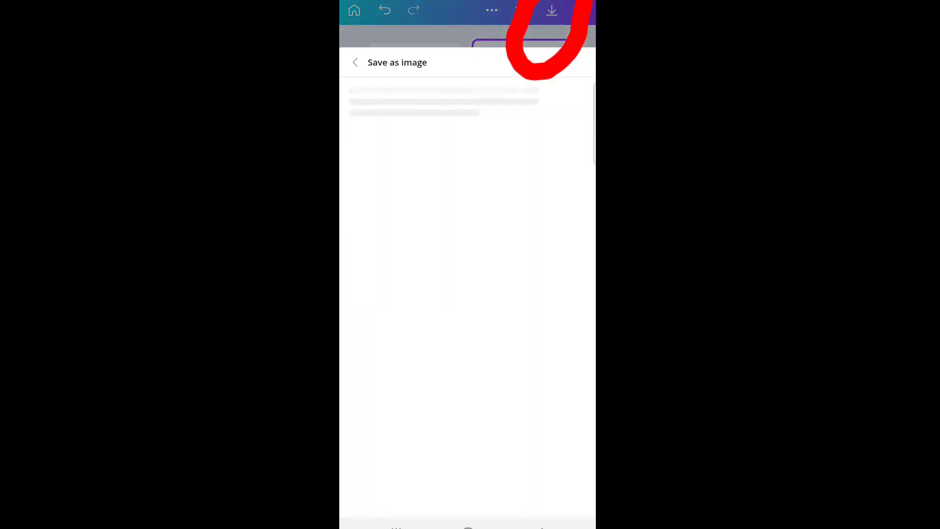
{"action": "left_click", "coordinate": [552, 10]}
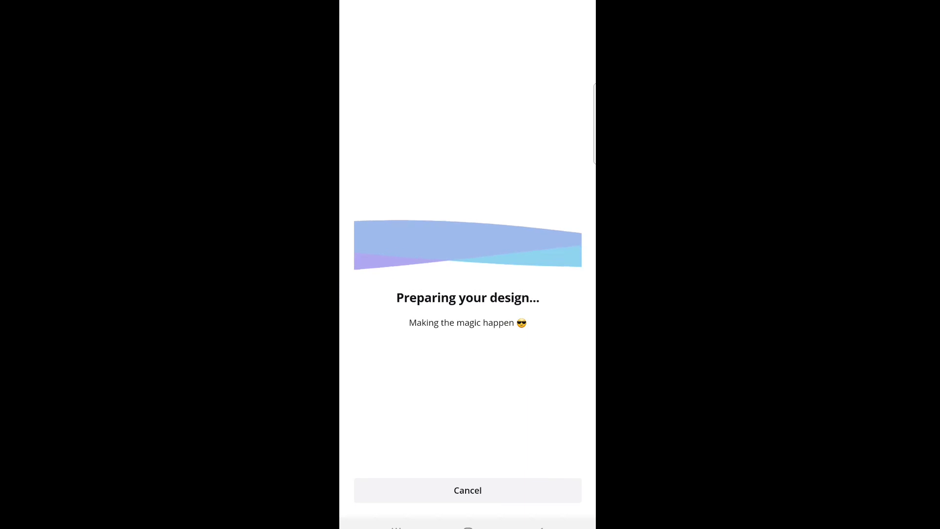